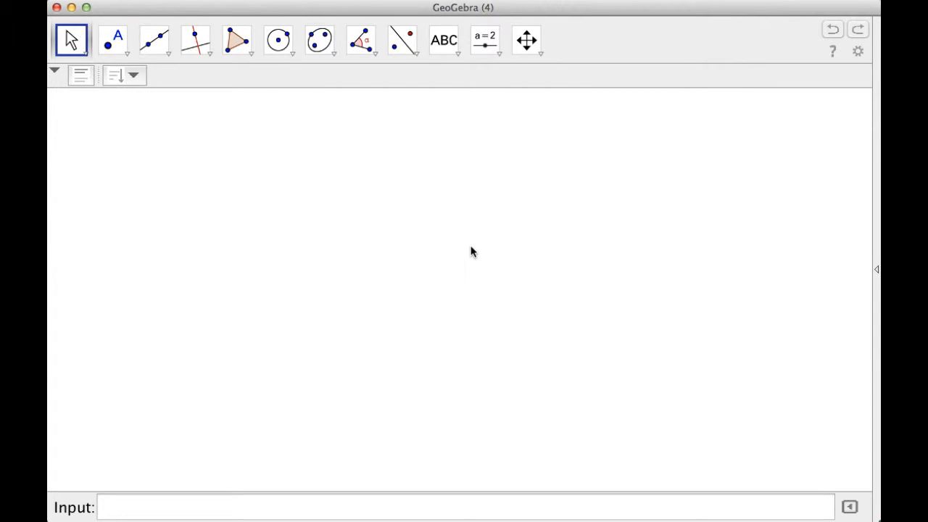
mouse_move(876, 268)
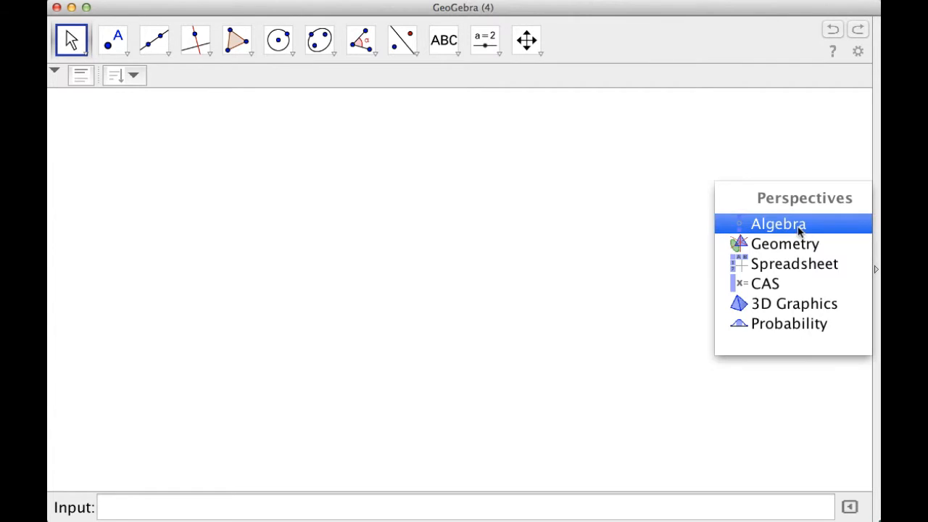
Switch to the Algebra perspective so the Graphics view shows coordinate axes
left_click(778, 223)
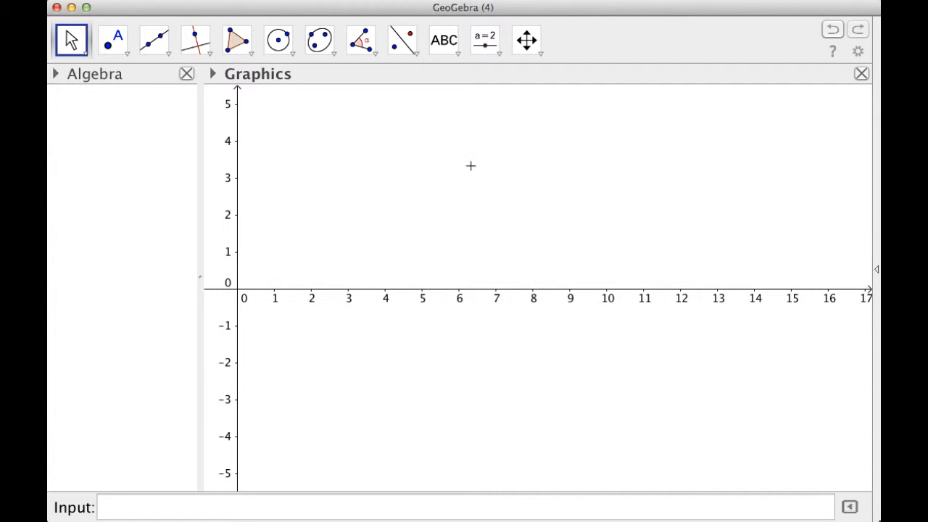
mouse_move(313, 155)
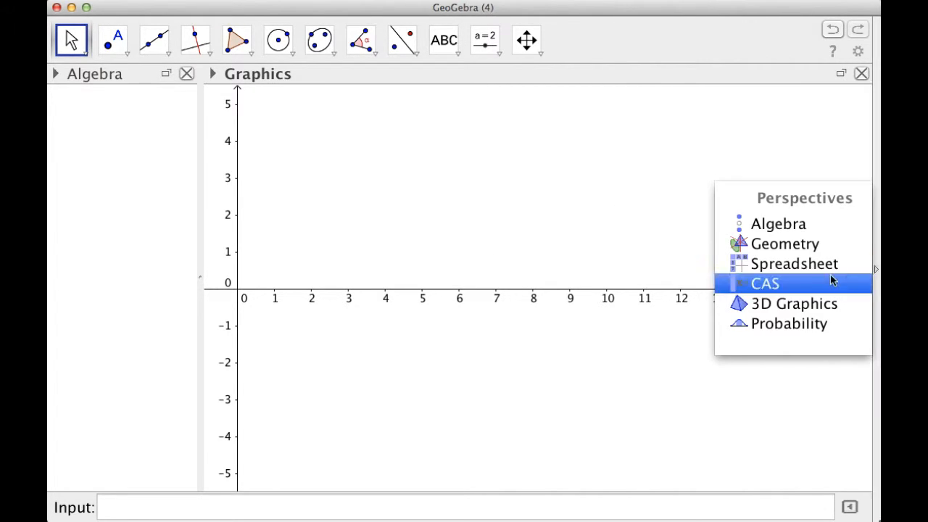
mouse_move(784, 244)
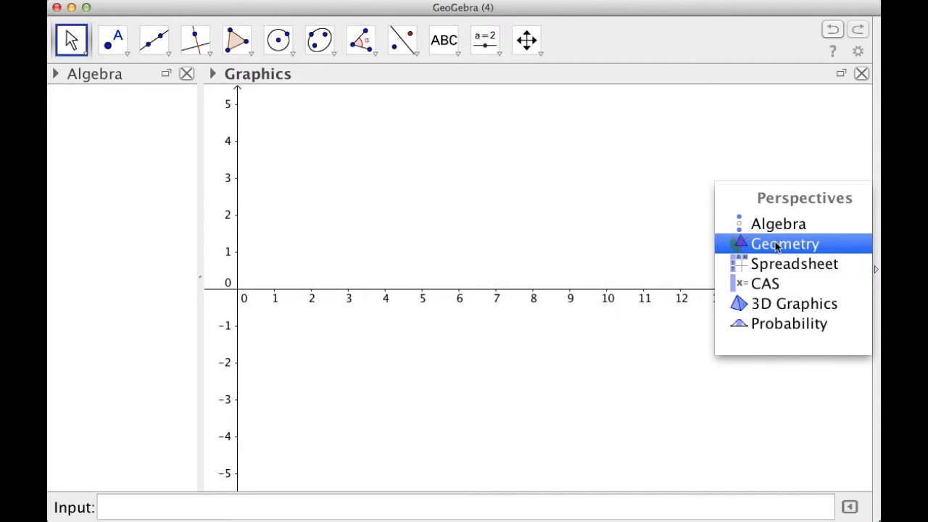
Switch to the Geometry perspective and draw a horizontal segment AB in the blank drawing area
left_click(784, 244)
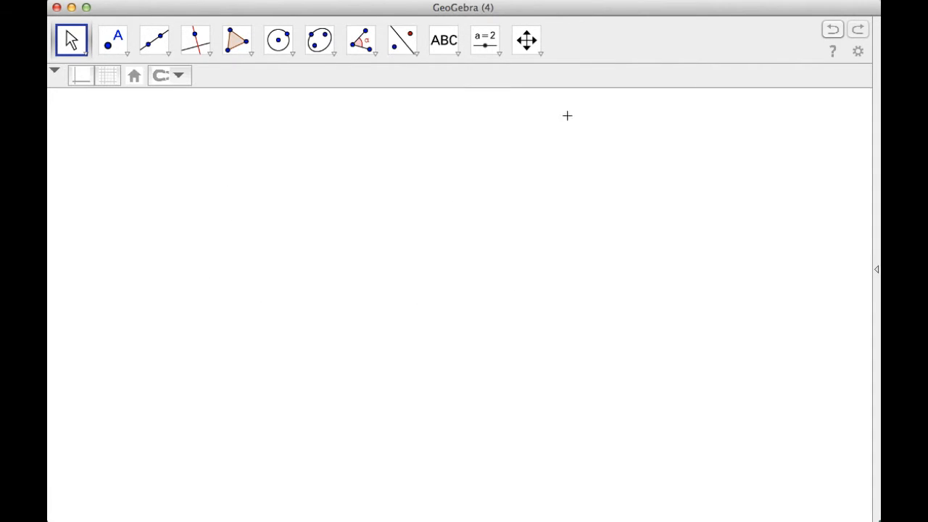
mouse_move(516, 248)
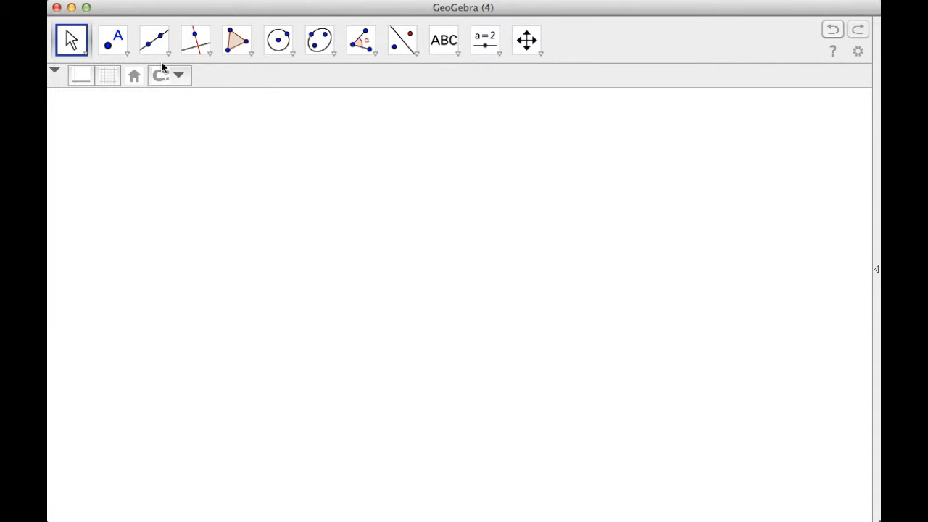
mouse_move(154, 41)
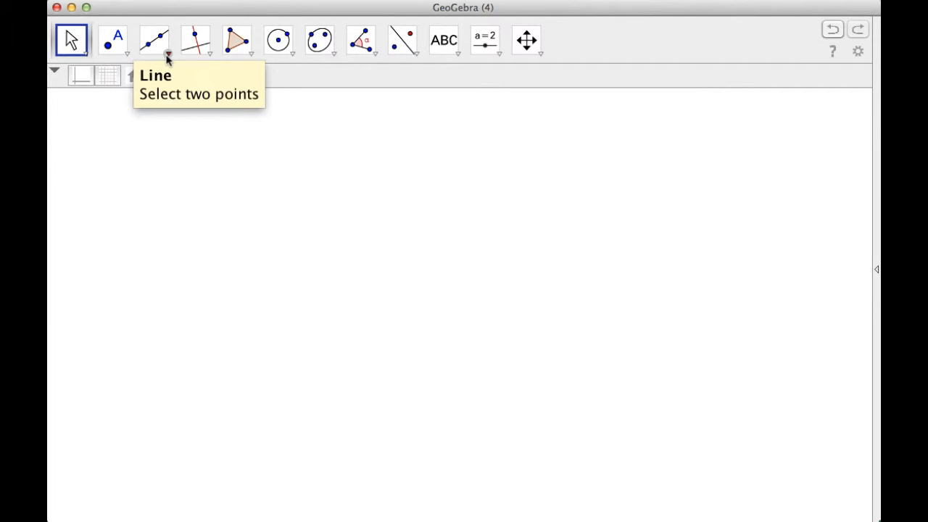
left_click(154, 41)
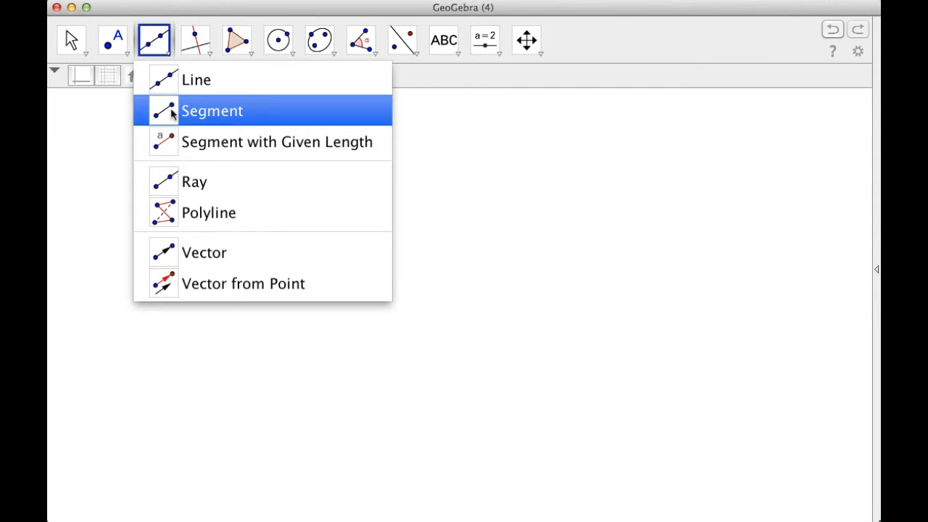
left_click(212, 111)
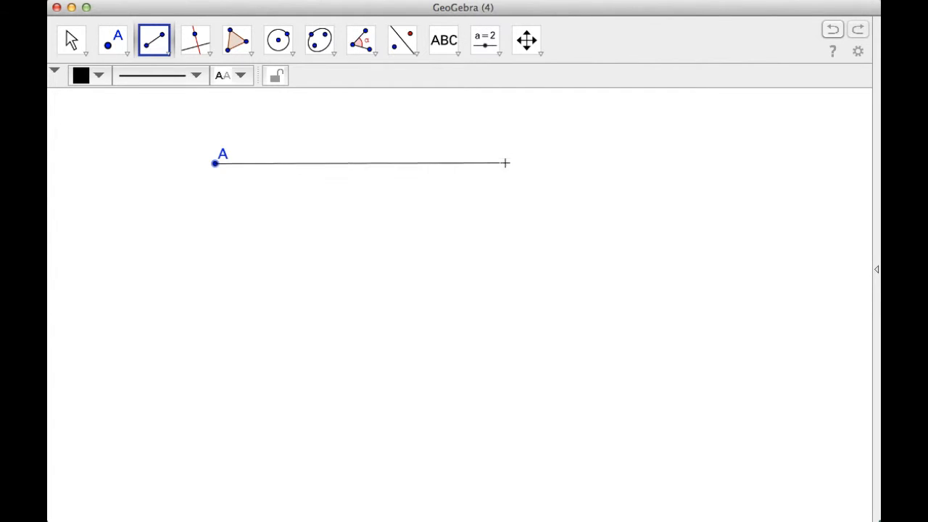
left_click(504, 163)
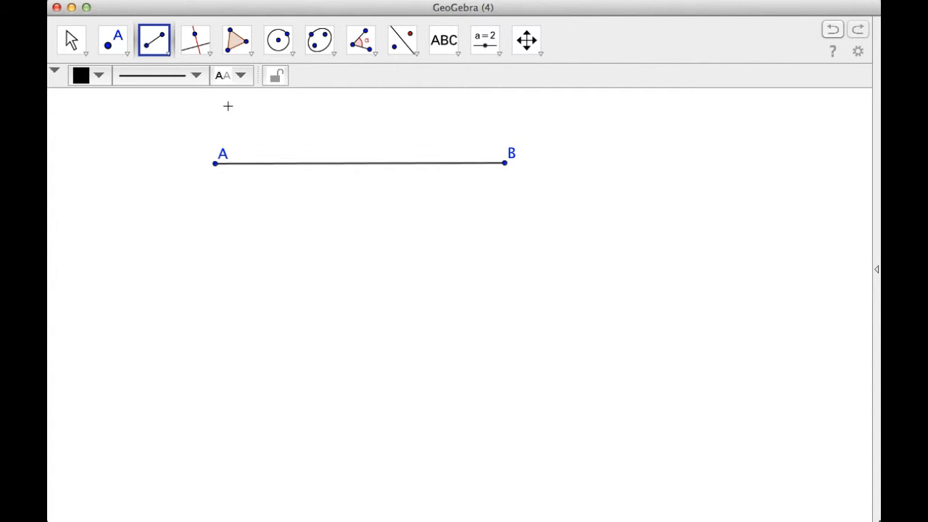
mouse_move(153, 40)
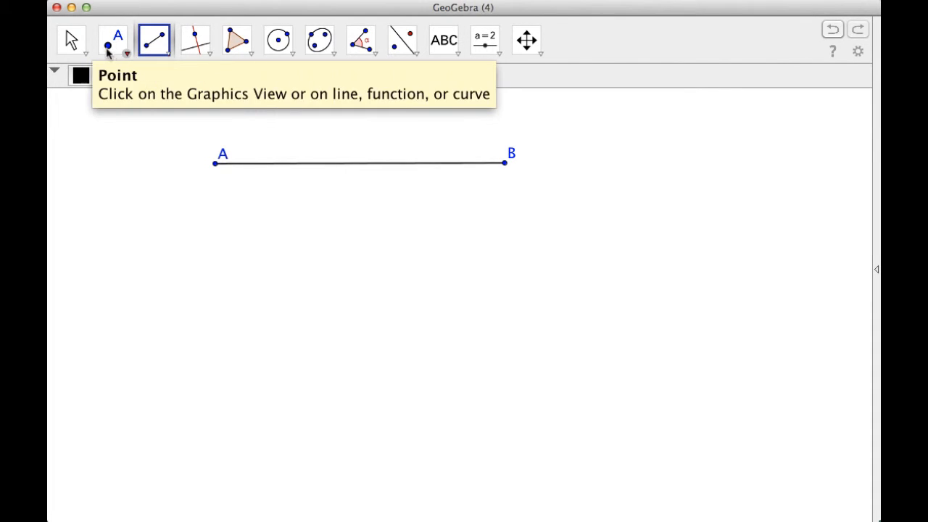
mouse_move(194, 40)
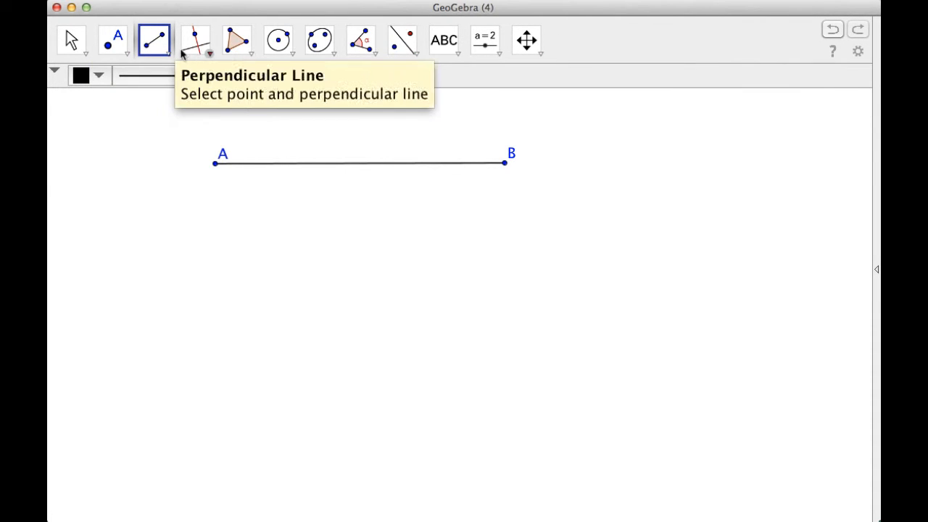
mouse_move(113, 41)
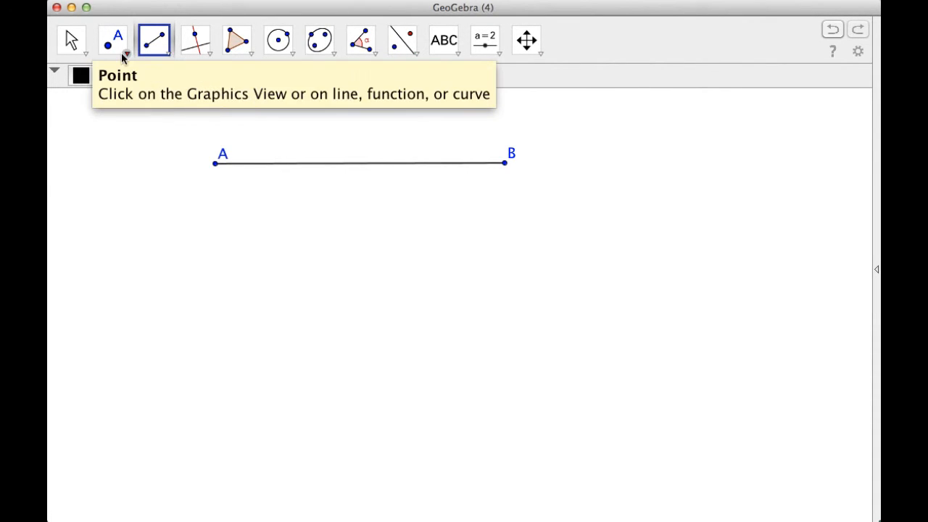
left_click(113, 41)
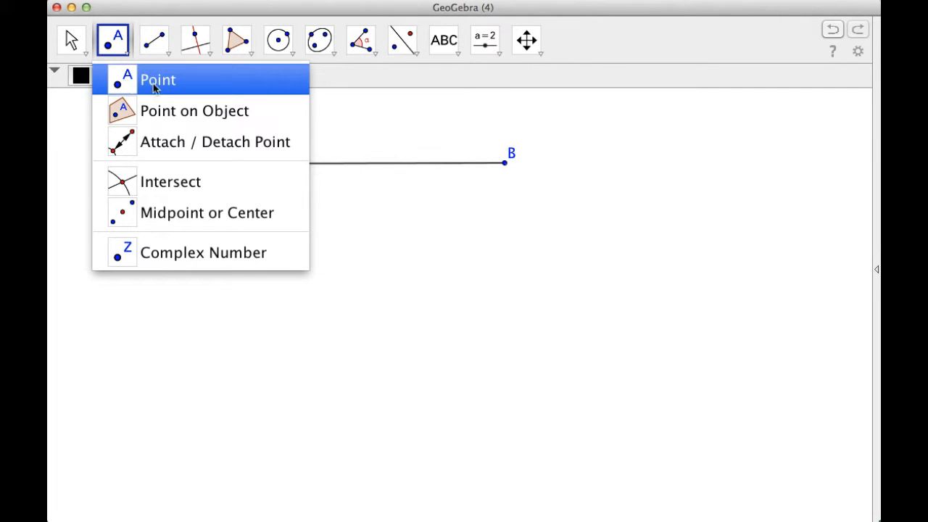
mouse_move(172, 143)
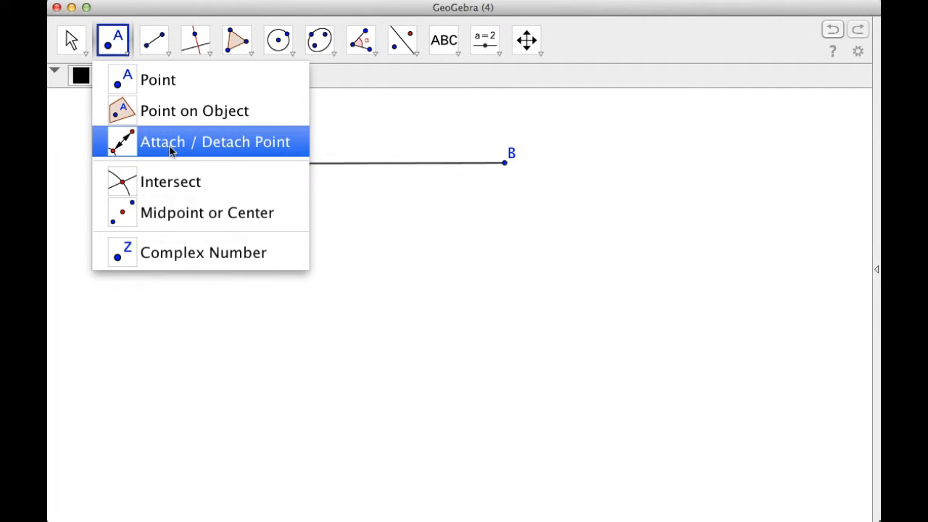
mouse_move(180, 148)
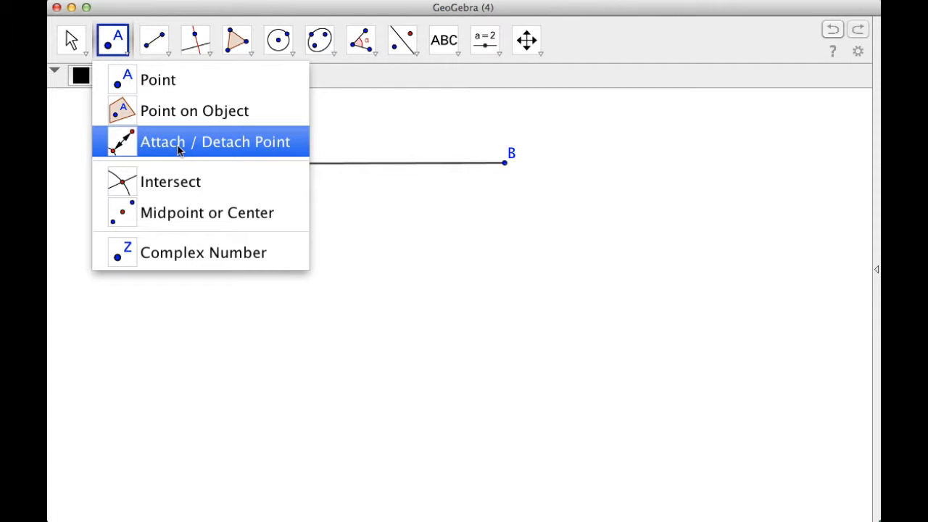
mouse_move(200, 162)
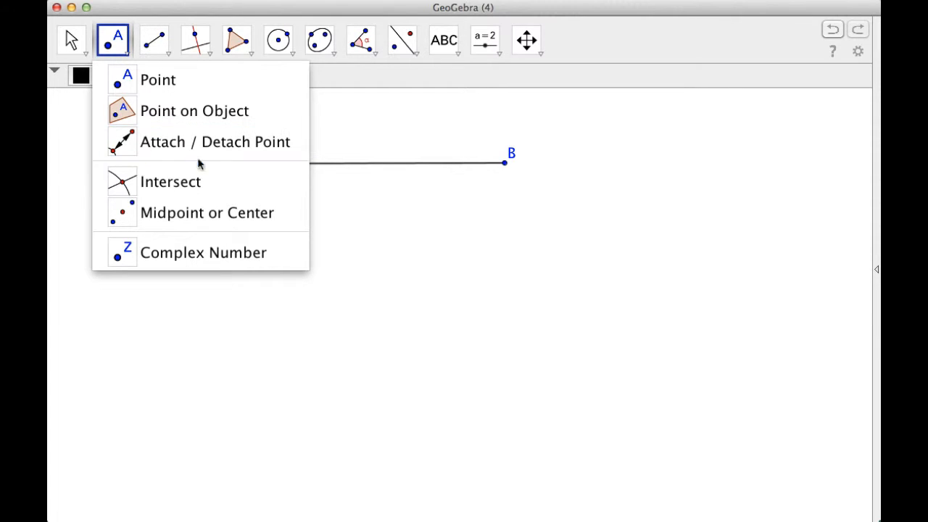
mouse_move(207, 212)
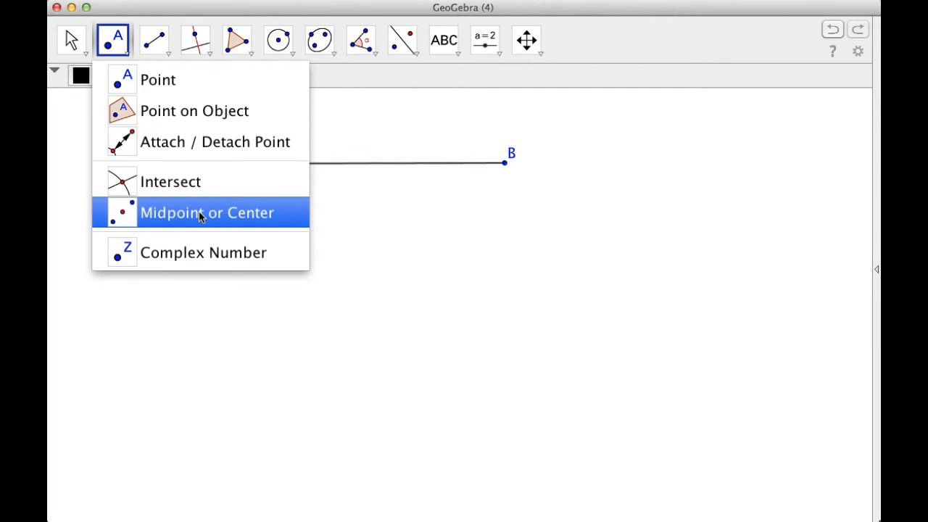
mouse_move(179, 80)
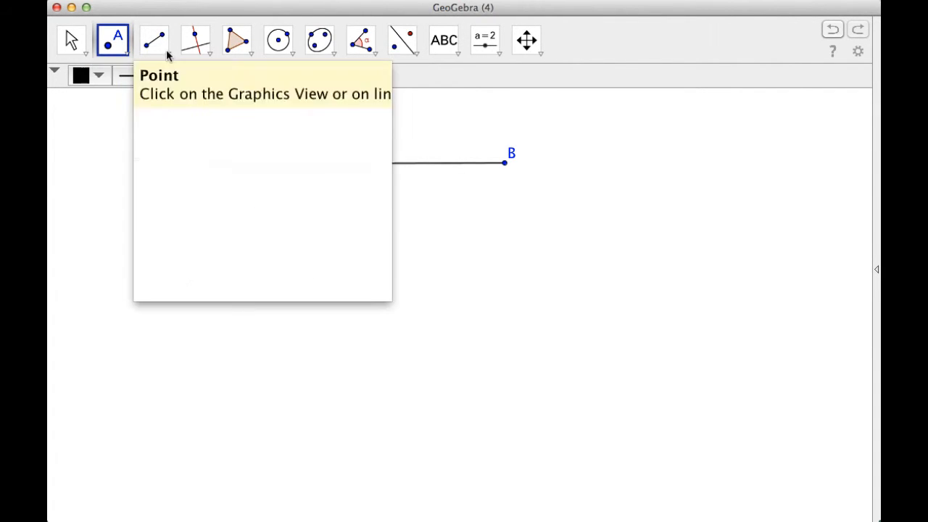
left_click(165, 57)
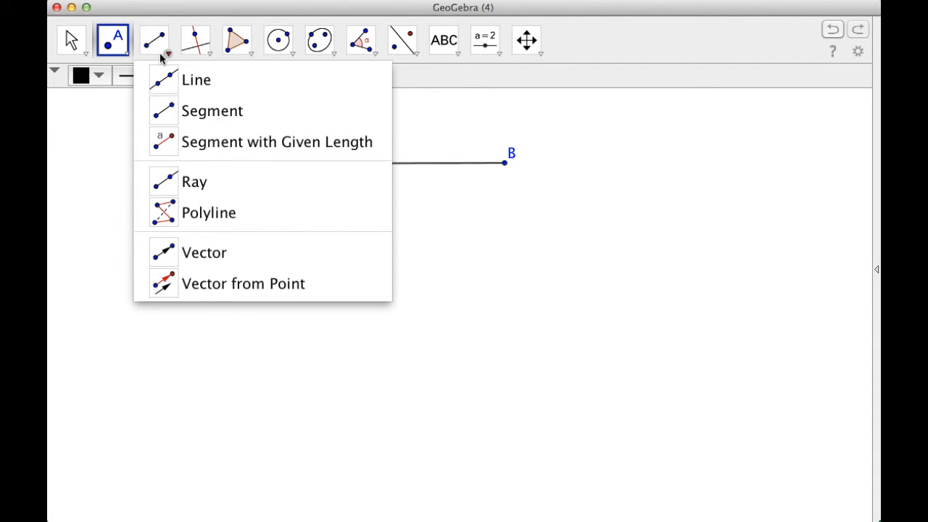
mouse_move(212, 110)
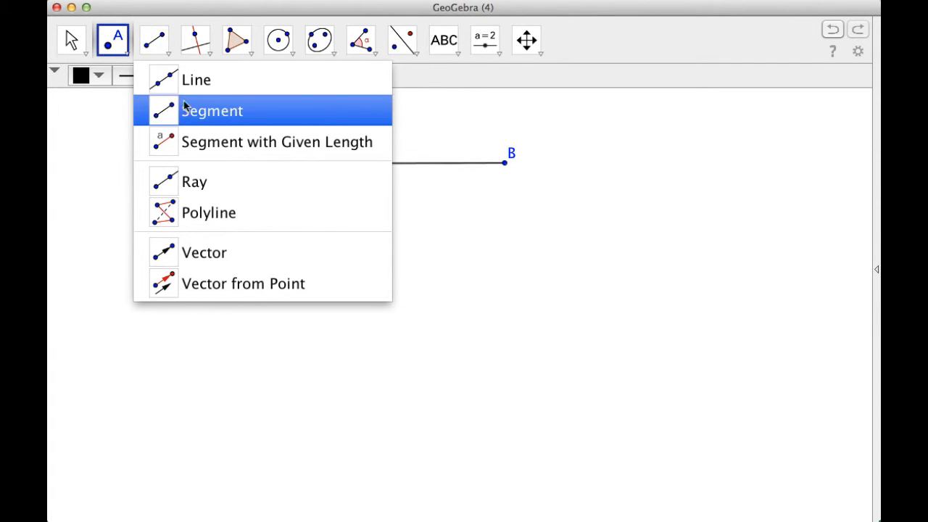
mouse_move(215, 142)
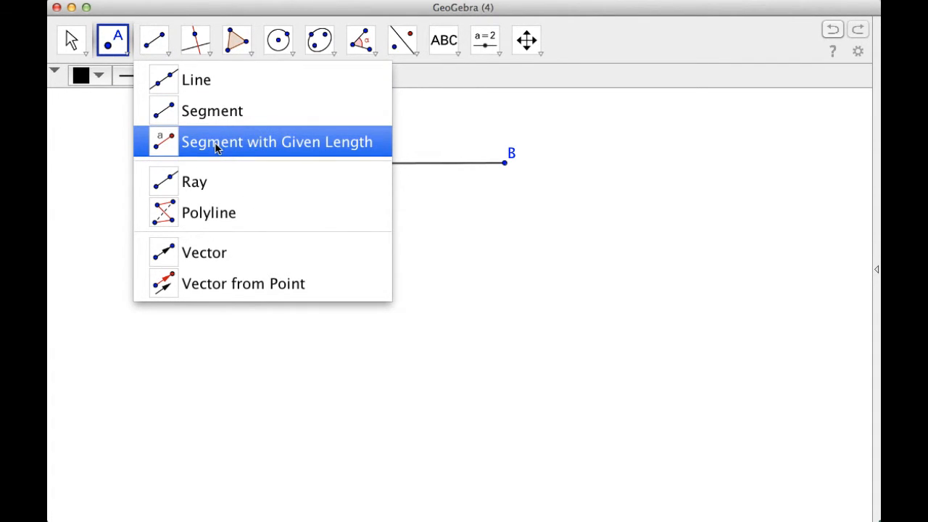
mouse_move(220, 212)
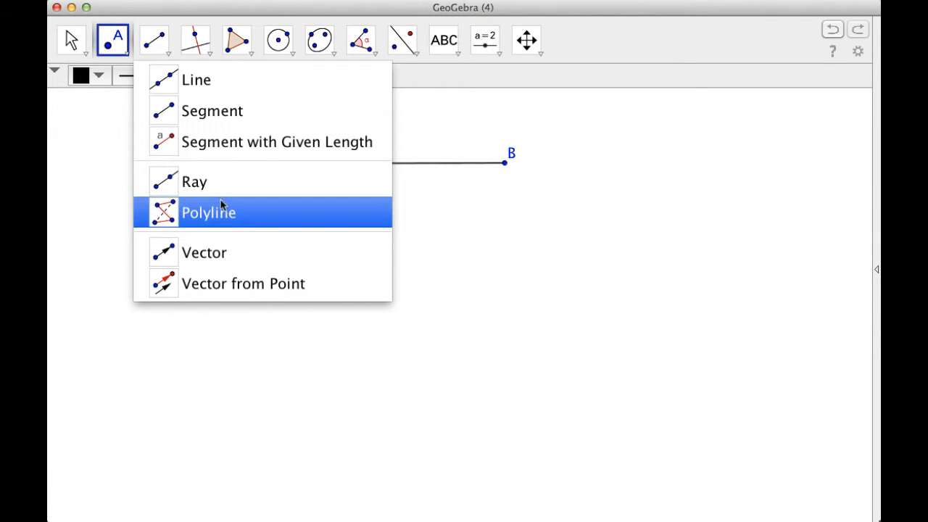
mouse_move(244, 282)
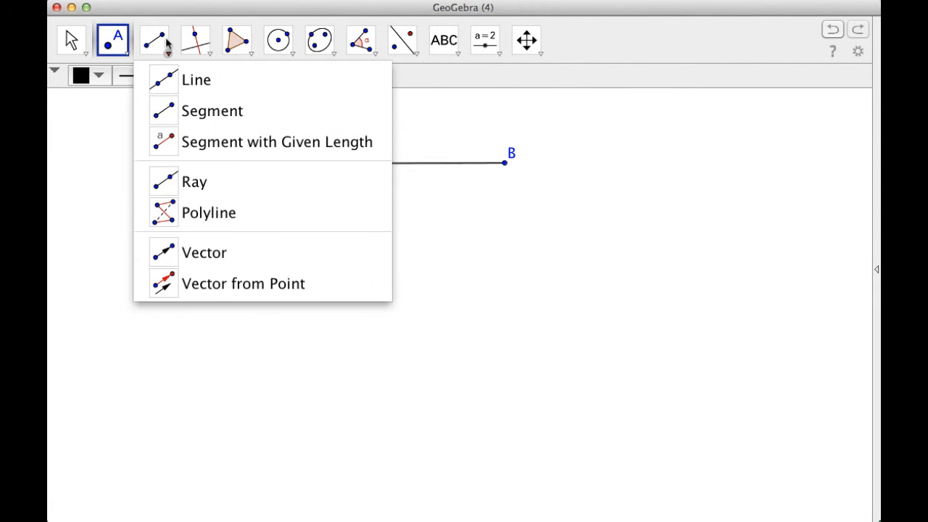
mouse_move(196, 79)
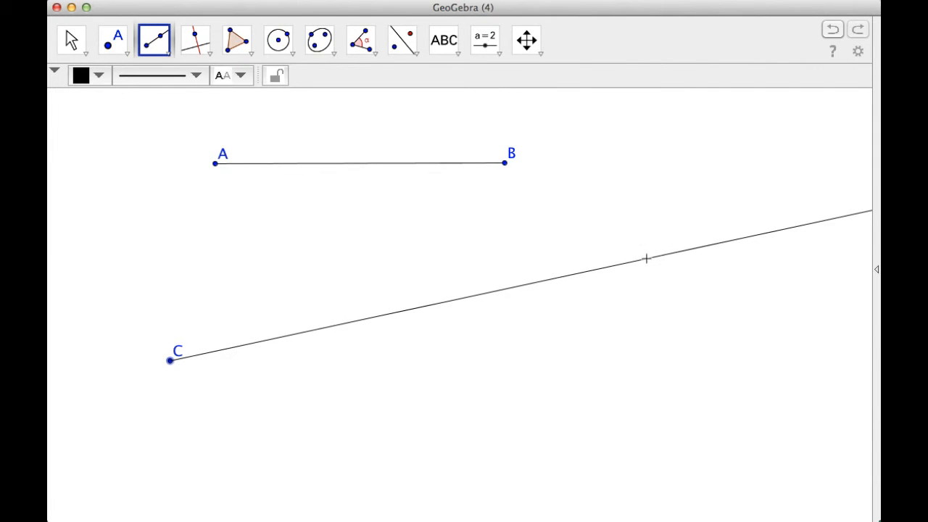
Place point D to fix the direction of ray CD starting at C below segment AB
left_click(647, 258)
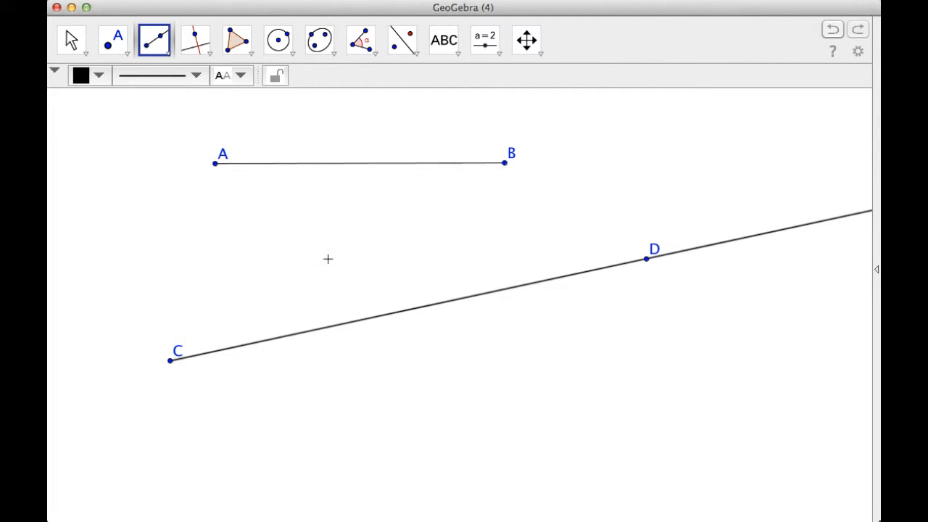
mouse_move(236, 212)
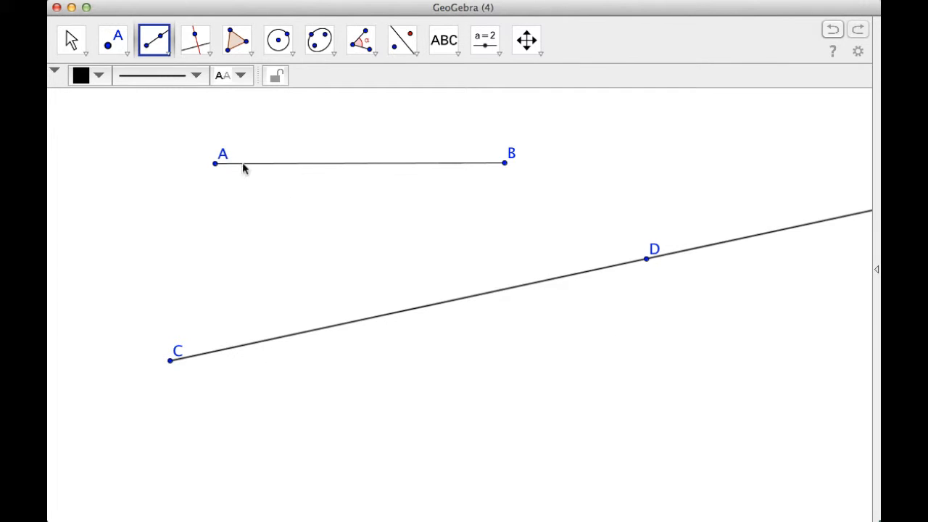
mouse_move(344, 98)
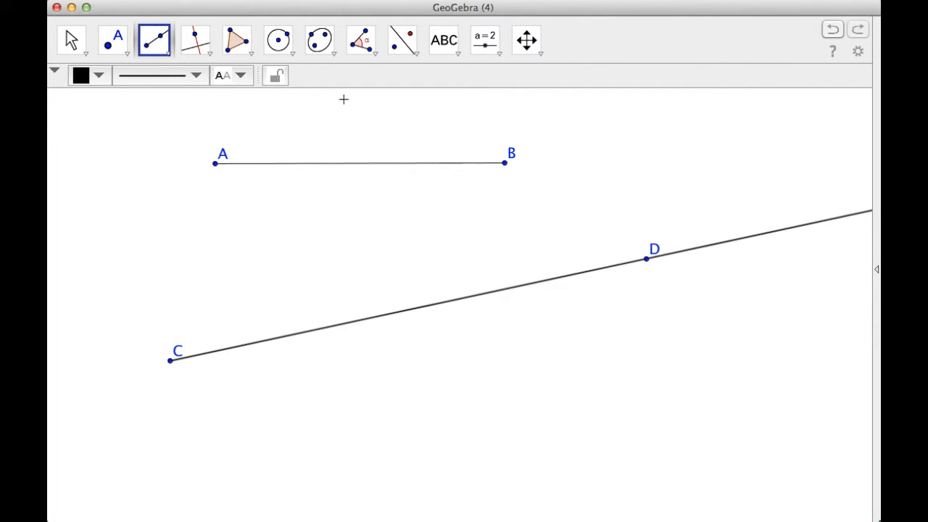
Use the Compass tool with AB's length as radius to draw a circle centred at C
left_click(293, 55)
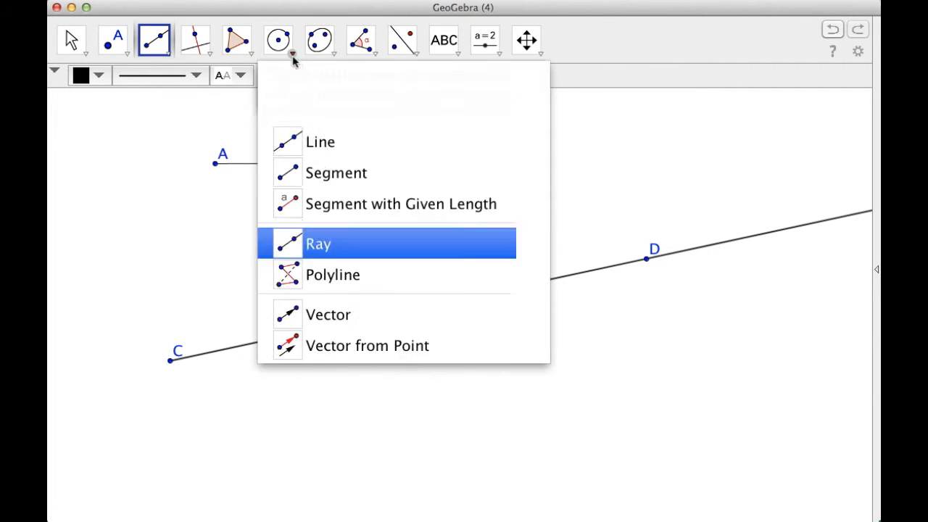
left_click(278, 41)
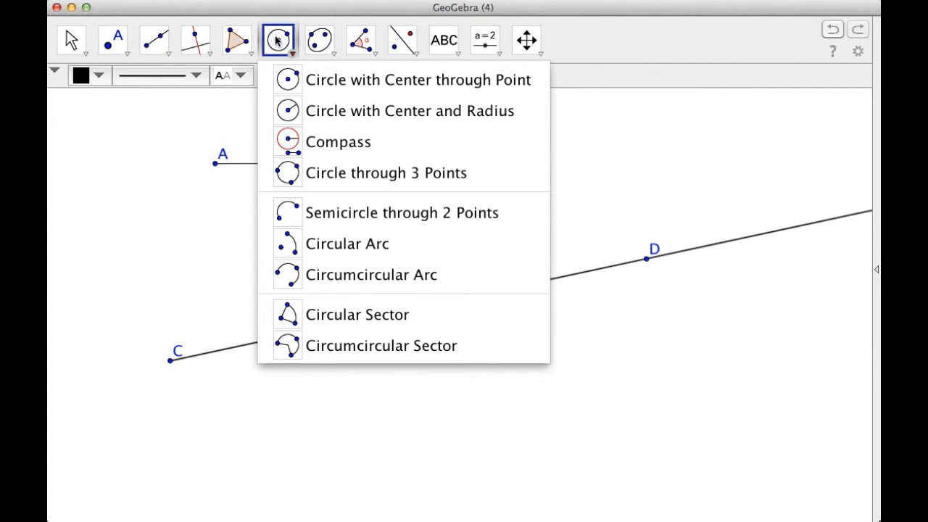
mouse_move(409, 110)
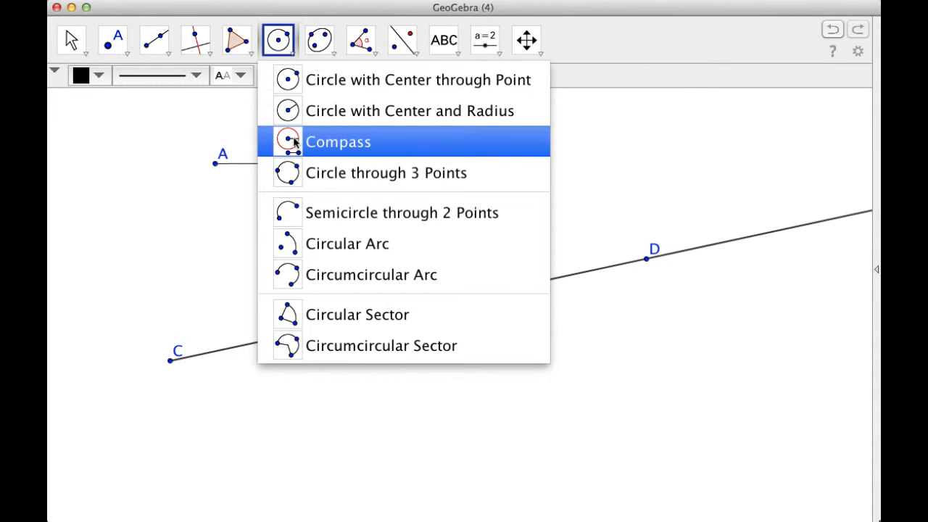
mouse_move(283, 145)
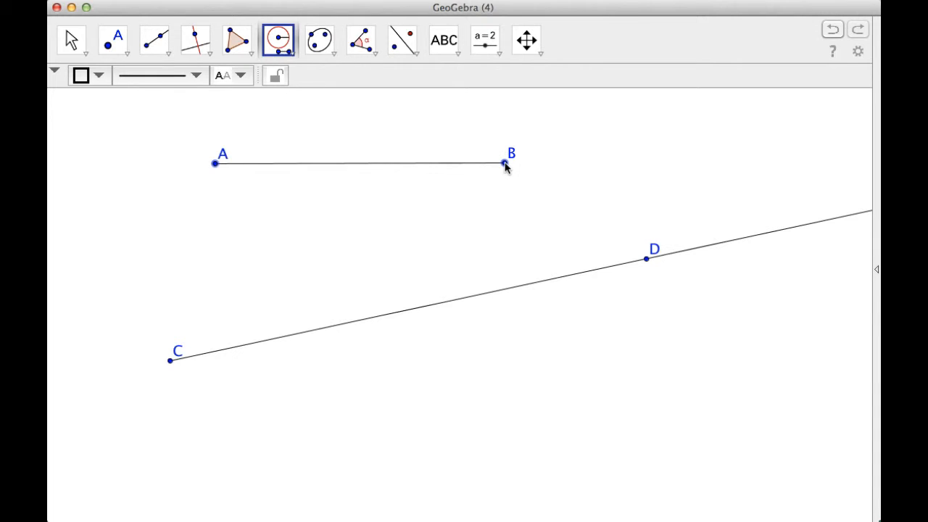
left_click(505, 163)
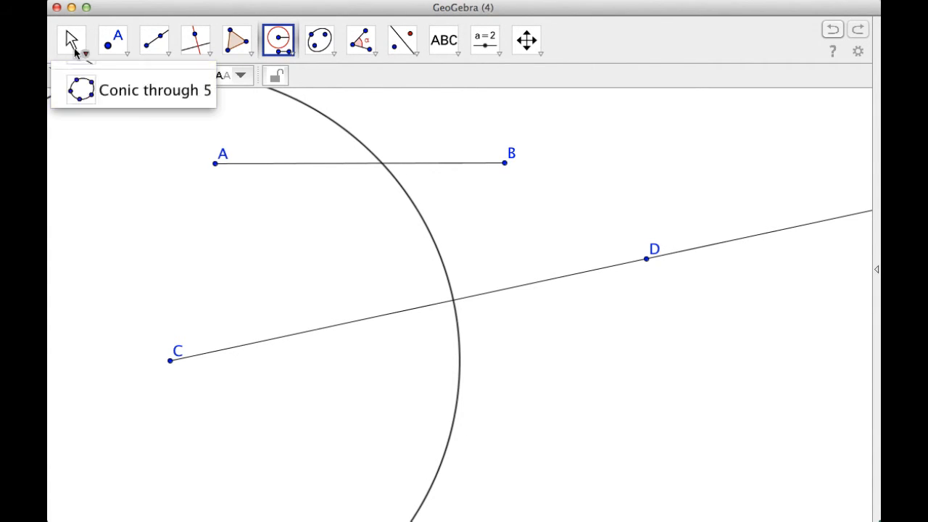
Drag point B back and forth with the Move tool, watching the circle at C resize with AB
left_click(69, 39)
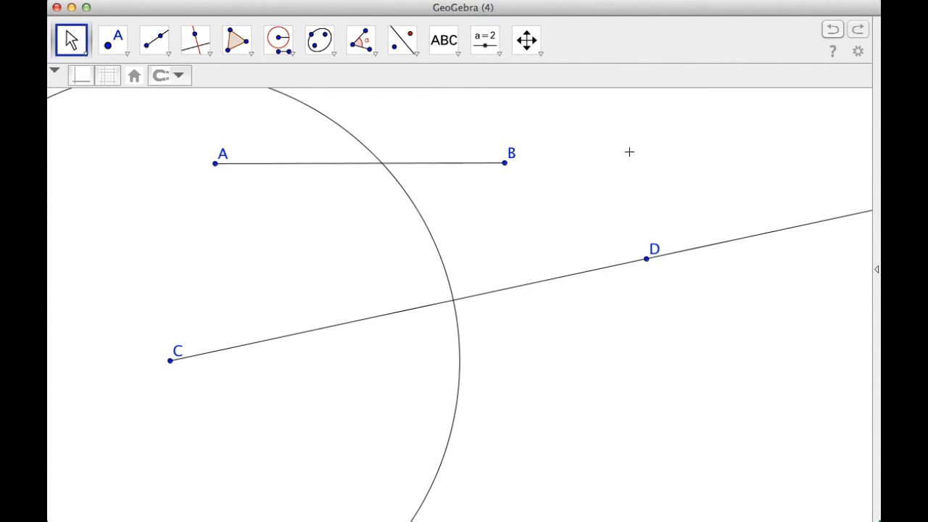
left_click(503, 163)
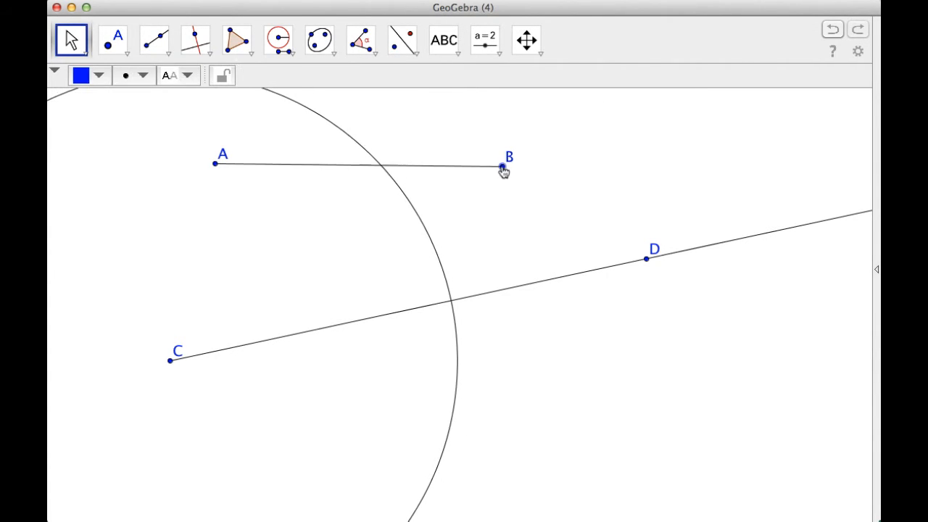
left_click_drag(502, 164, 397, 164)
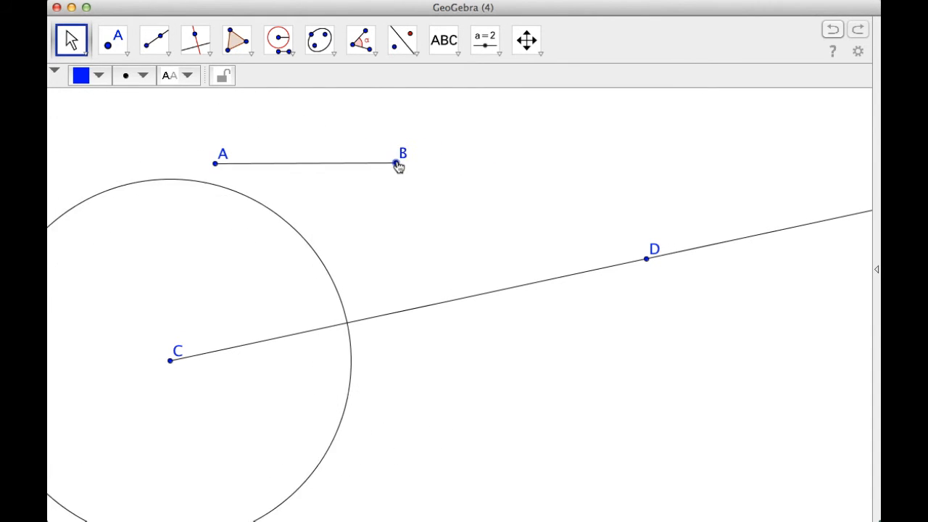
left_click_drag(398, 163, 447, 157)
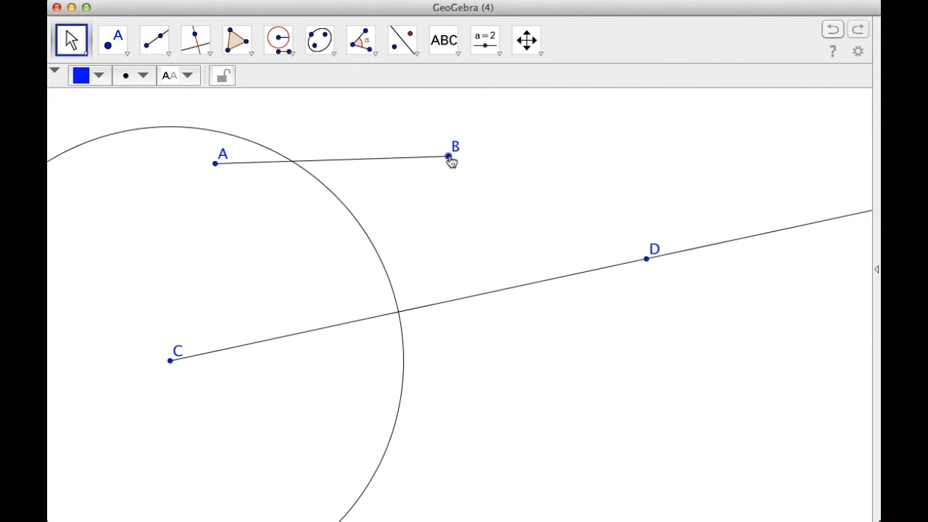
left_click_drag(447, 156, 345, 162)
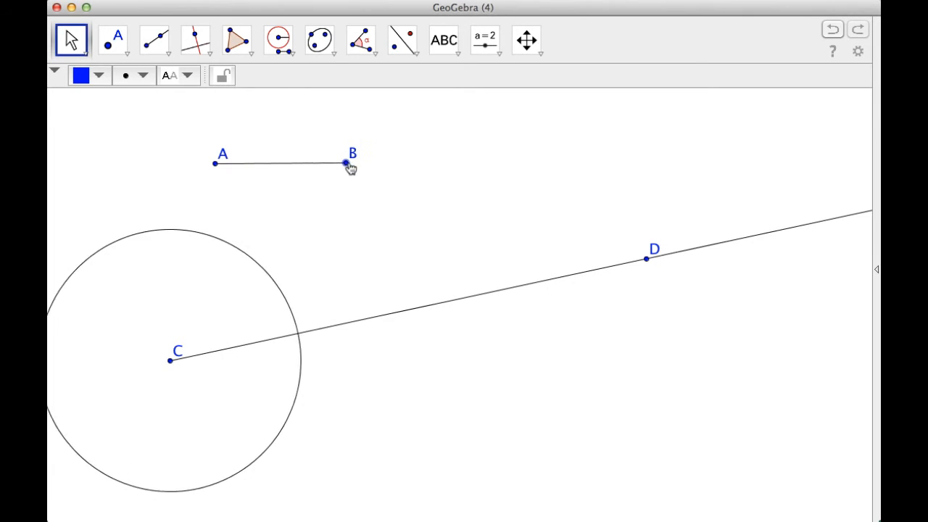
left_click_drag(345, 163, 452, 162)
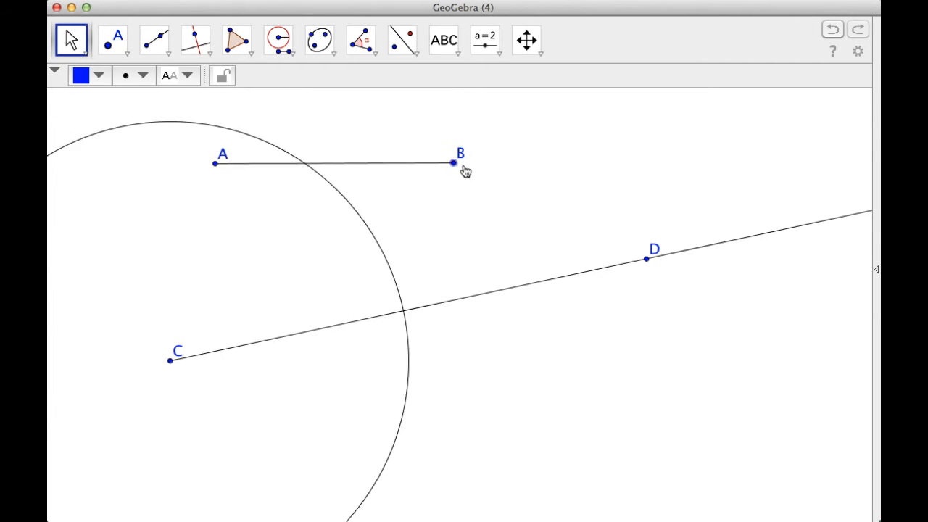
left_click_drag(452, 163, 392, 152)
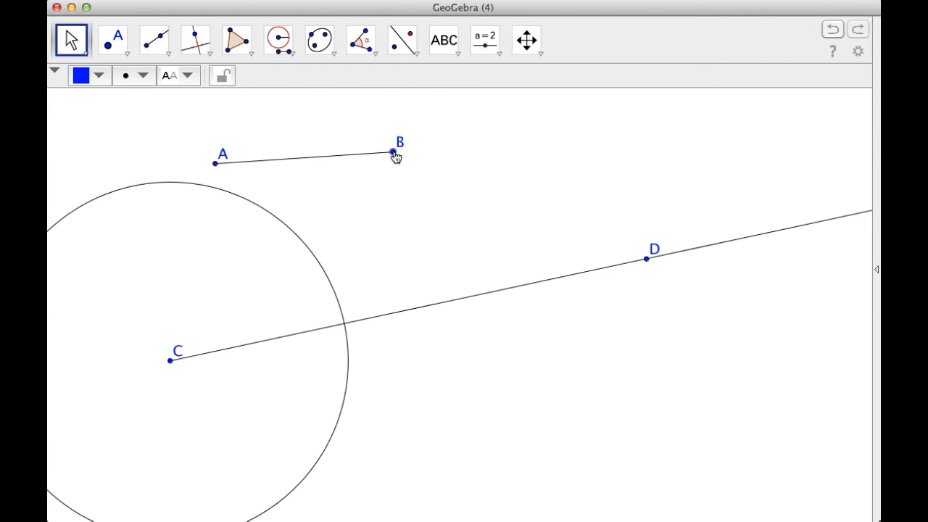
left_click_drag(392, 154, 448, 152)
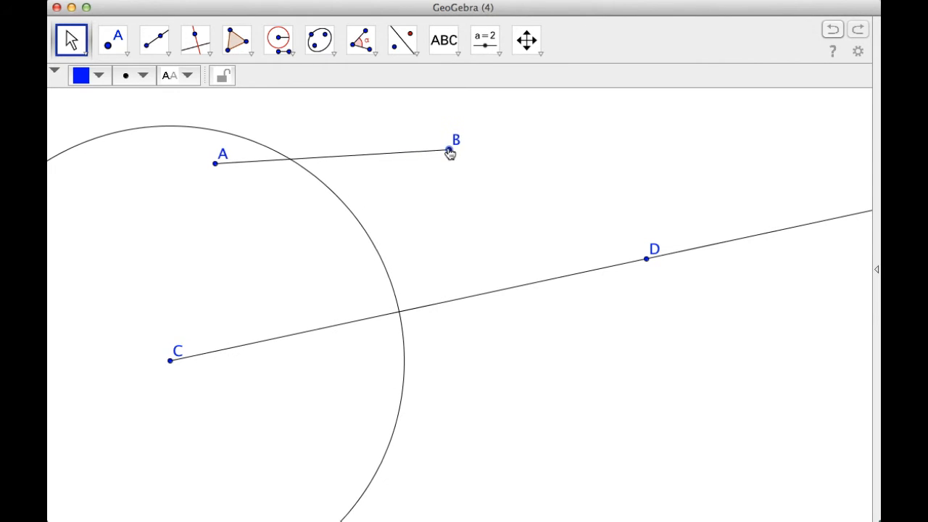
left_click_drag(450, 152, 447, 144)
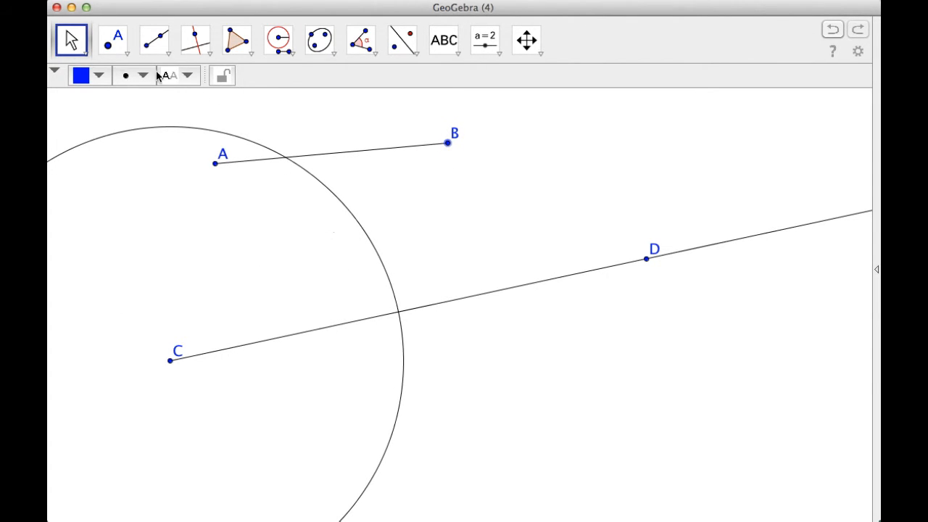
left_click(113, 39)
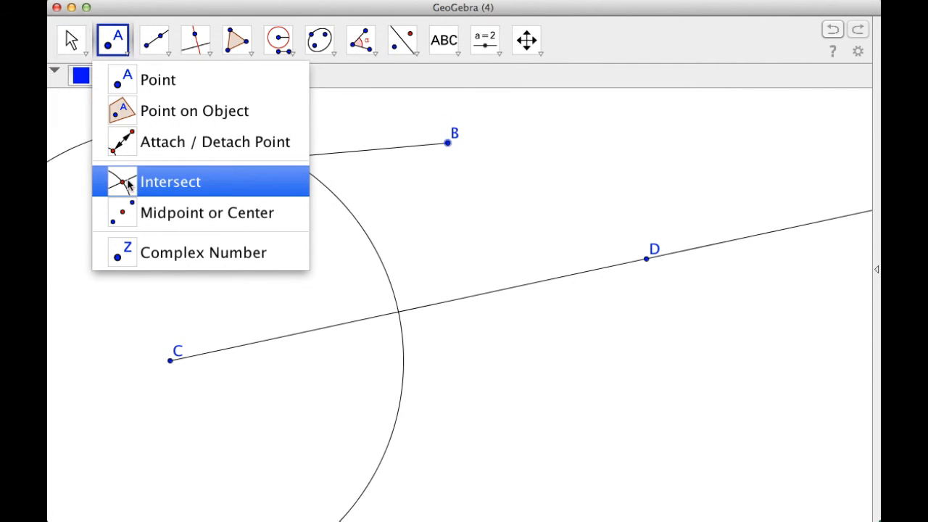
Mark intersection E of the circle and ray CD, then draw segment CE along the ray
left_click(170, 181)
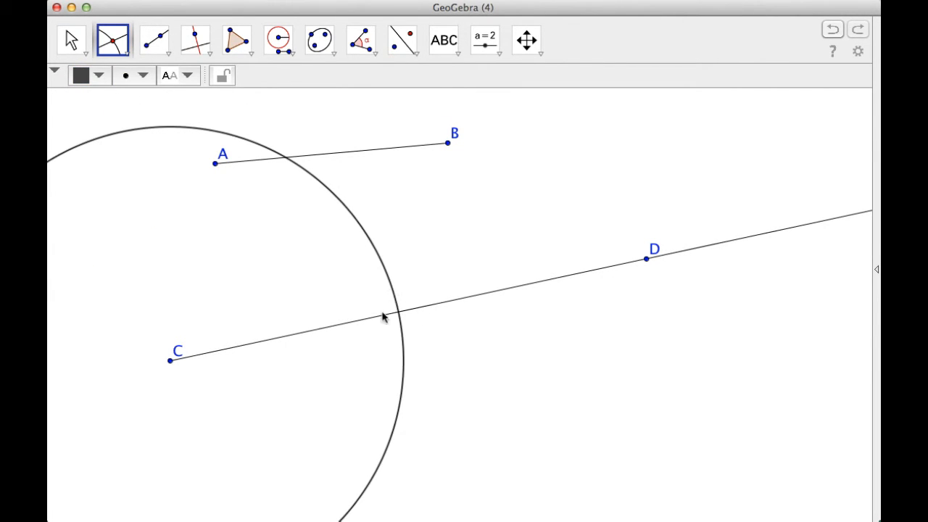
left_click(397, 313)
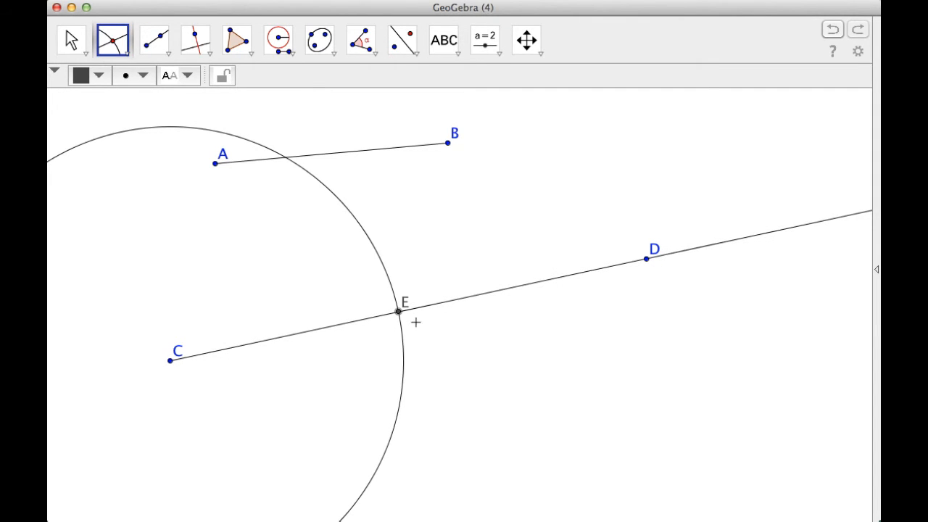
mouse_move(154, 40)
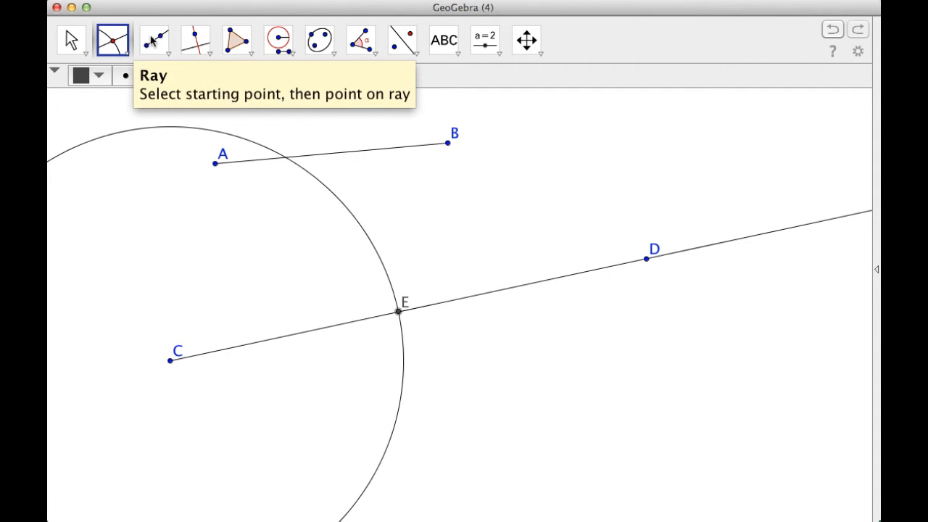
left_click(153, 41)
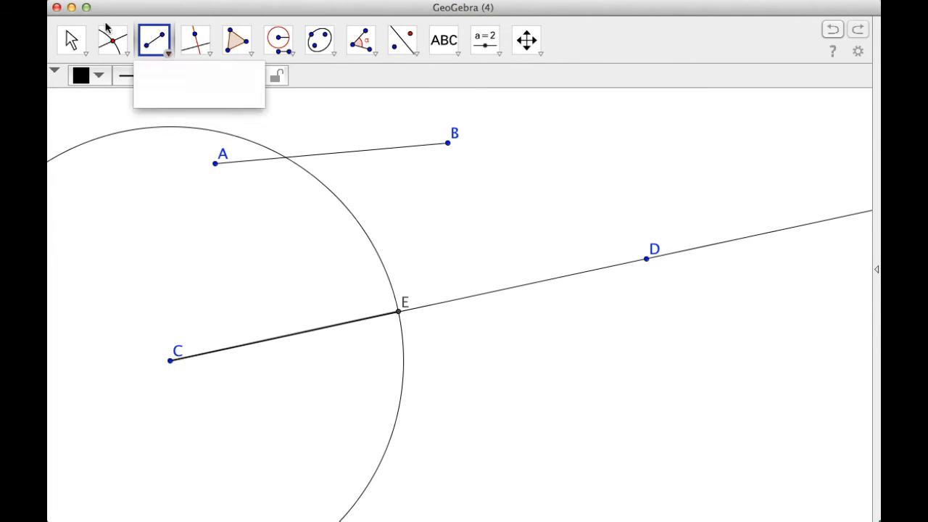
left_click(69, 39)
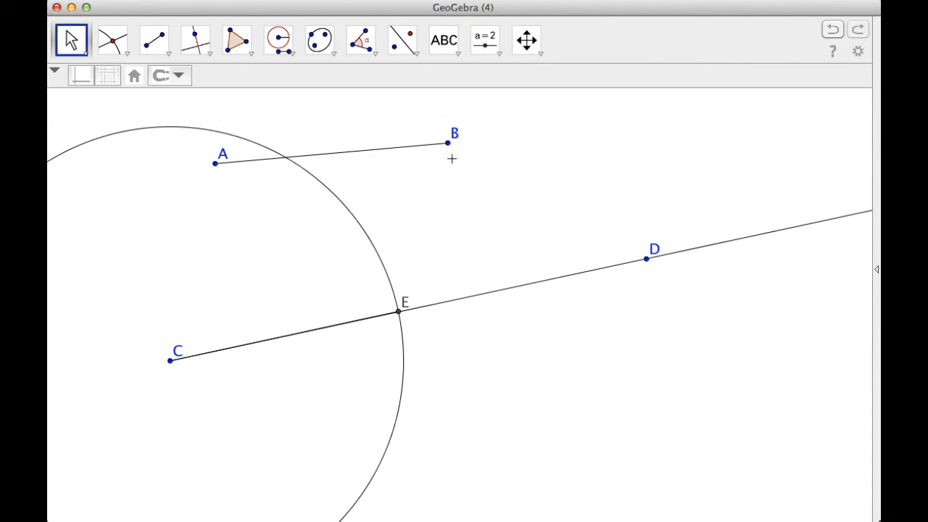
Drag point B to lengthen and shorten AB, watching E slide along the ray as CE follows
left_click_drag(447, 144, 513, 154)
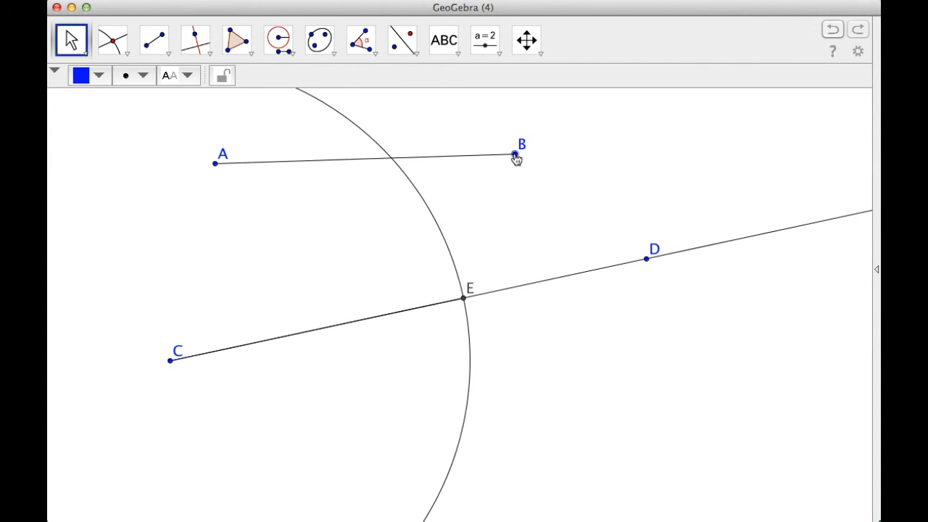
left_click_drag(513, 154, 432, 157)
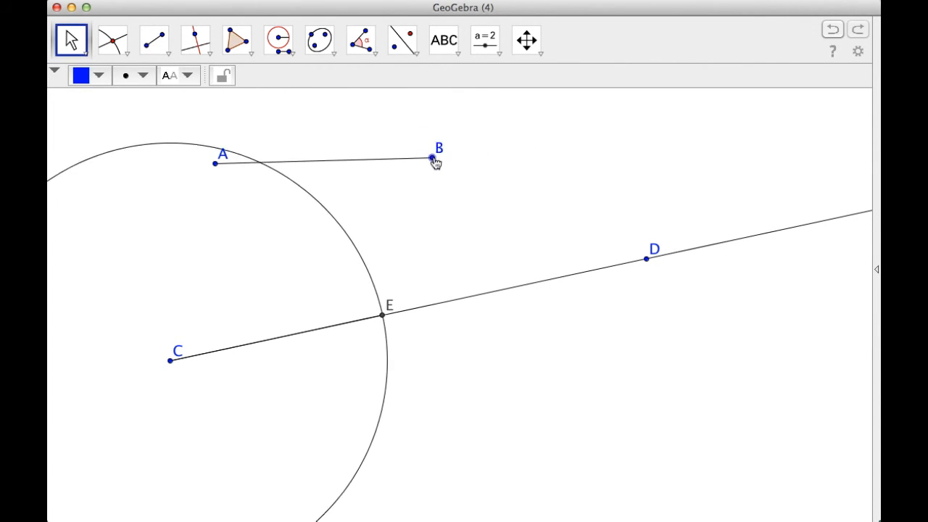
left_click_drag(432, 163, 509, 154)
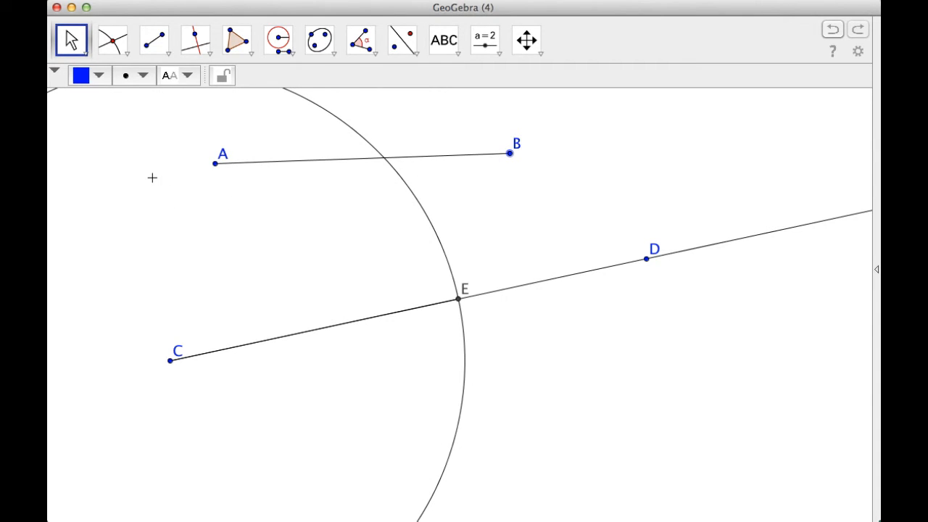
mouse_move(259, 199)
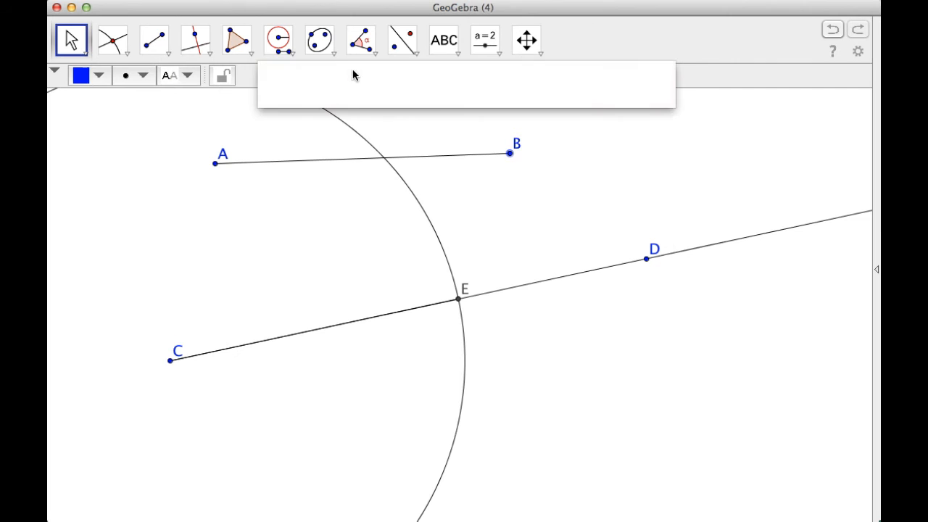
Measure segments AB and CE with Distance or Length, showing matching labels of 7.98
left_click(359, 41)
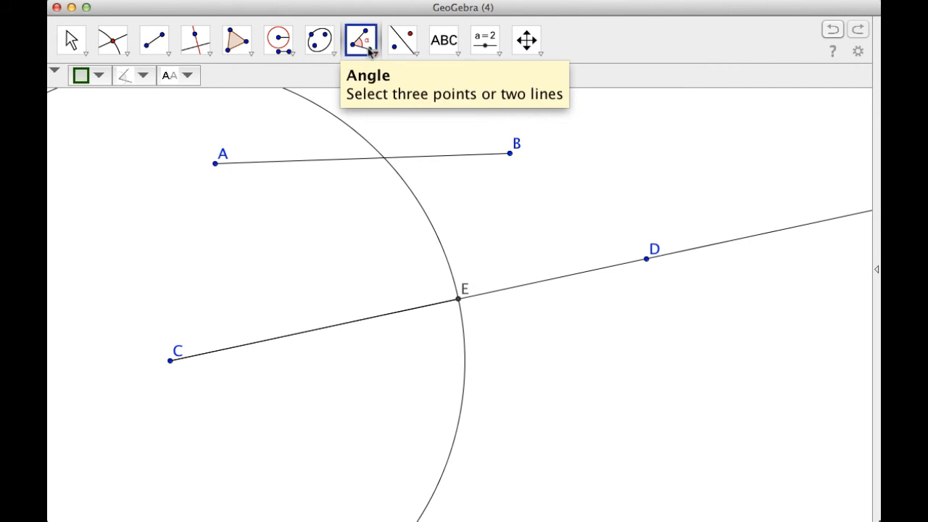
left_click(361, 41)
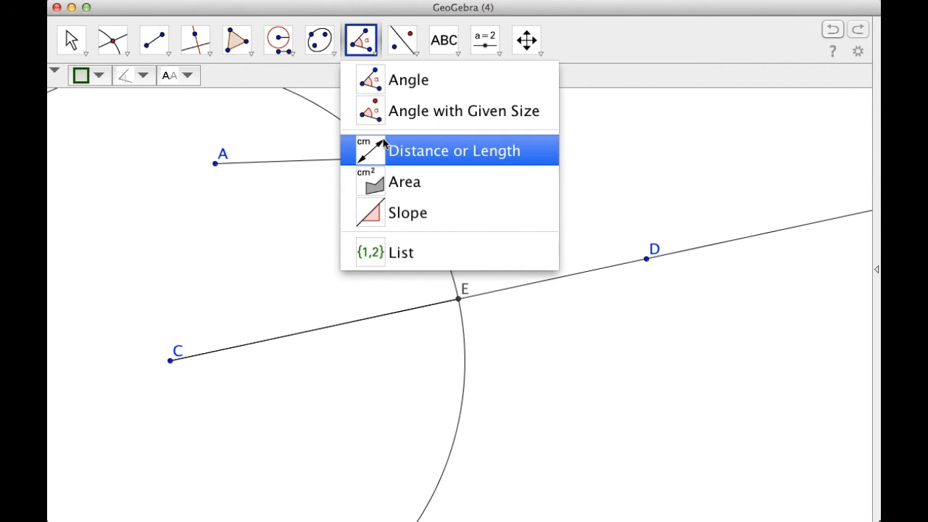
left_click(454, 149)
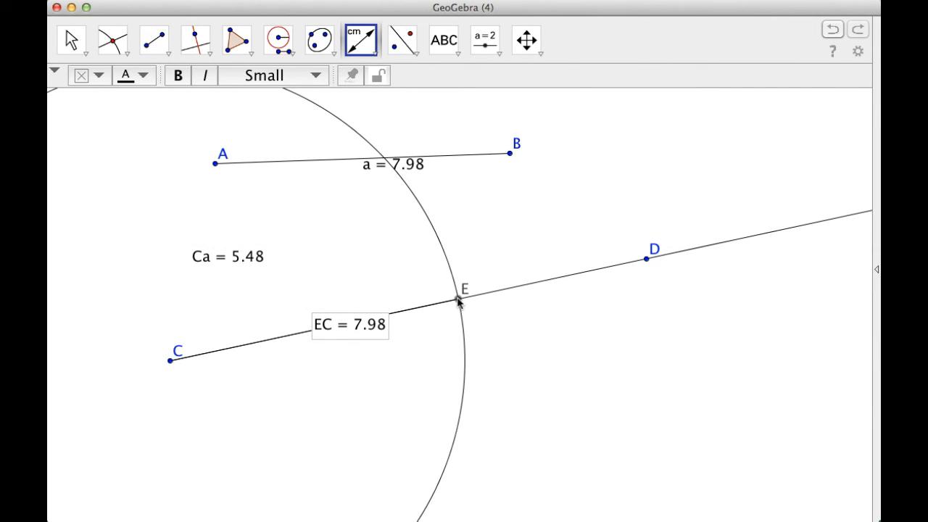
left_click(69, 40)
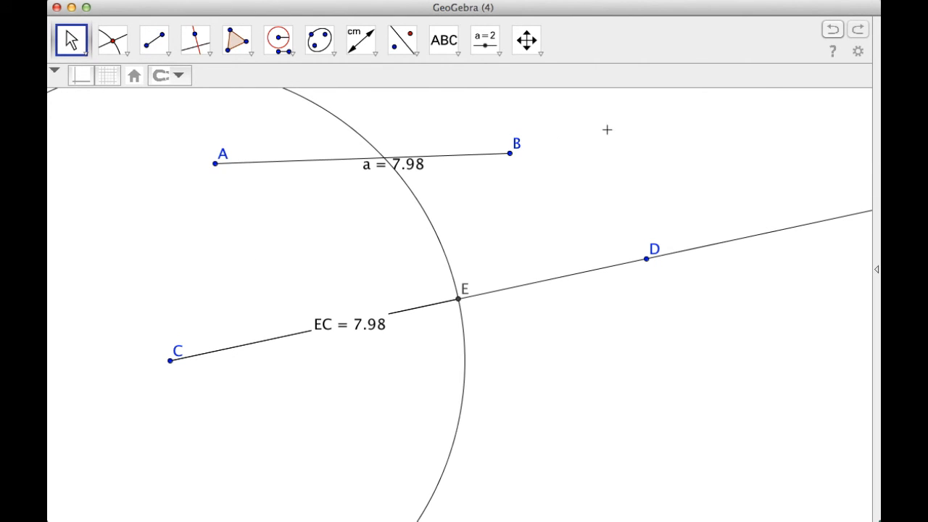
Drag B so both lengths read 5.42, then drag C, the circle and CE following
left_click_drag(510, 154, 537, 158)
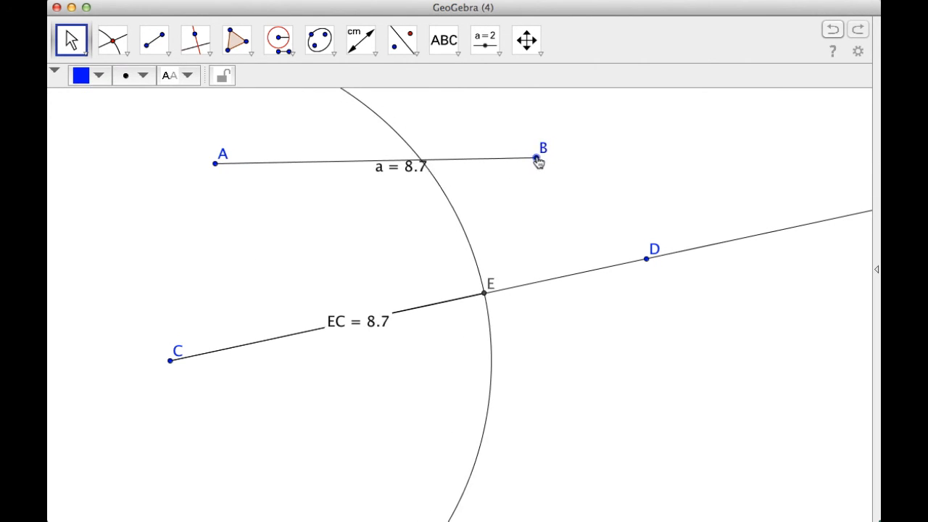
left_click_drag(537, 158, 432, 145)
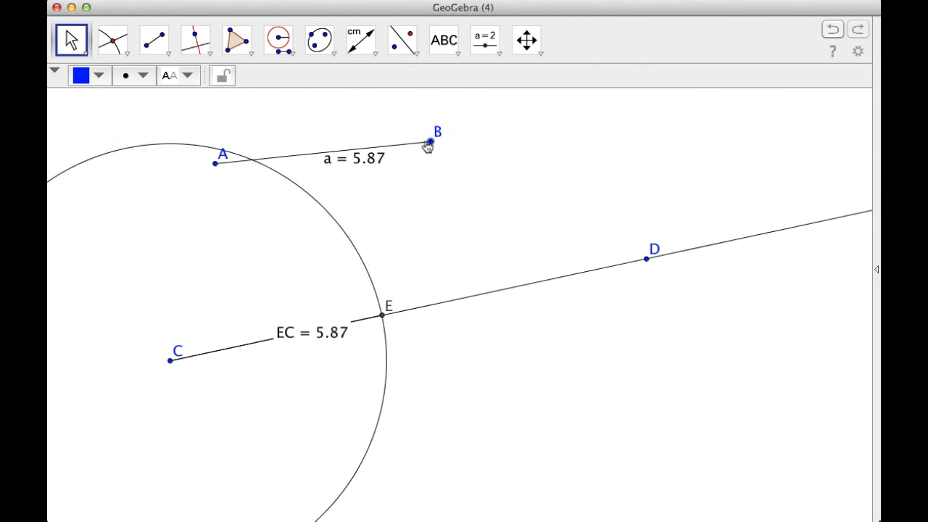
left_click_drag(432, 143, 413, 139)
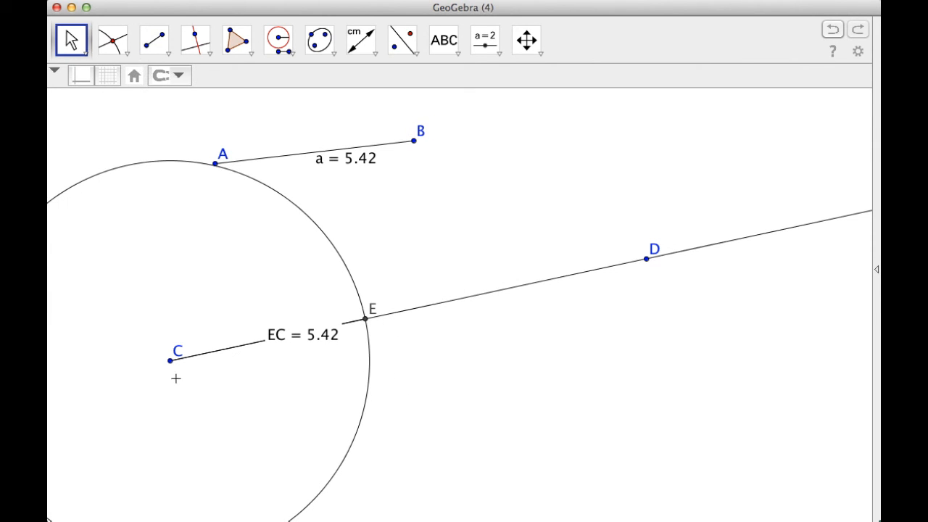
left_click_drag(169, 359, 232, 370)
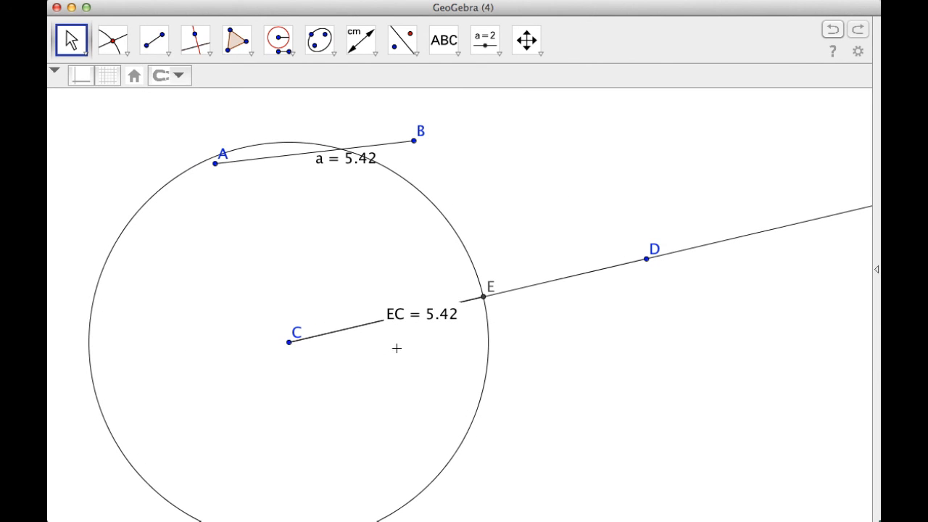
left_click_drag(289, 341, 231, 380)
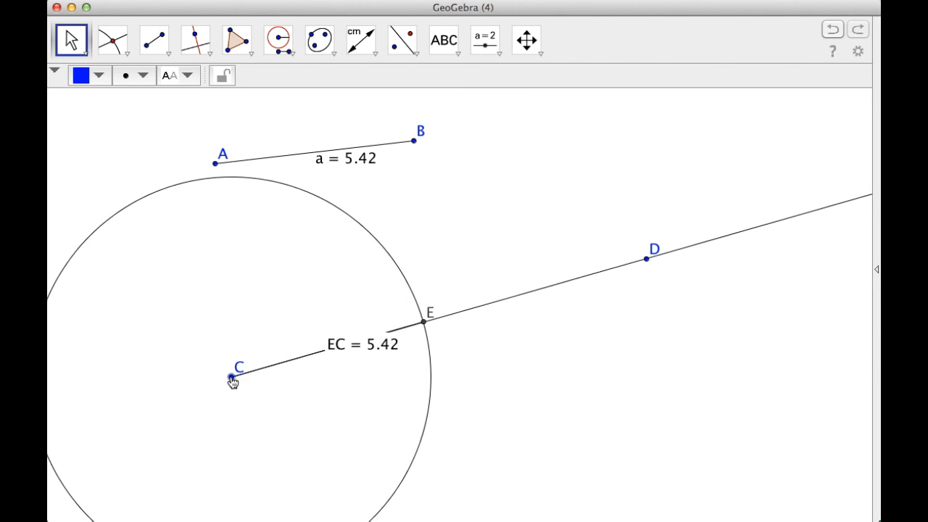